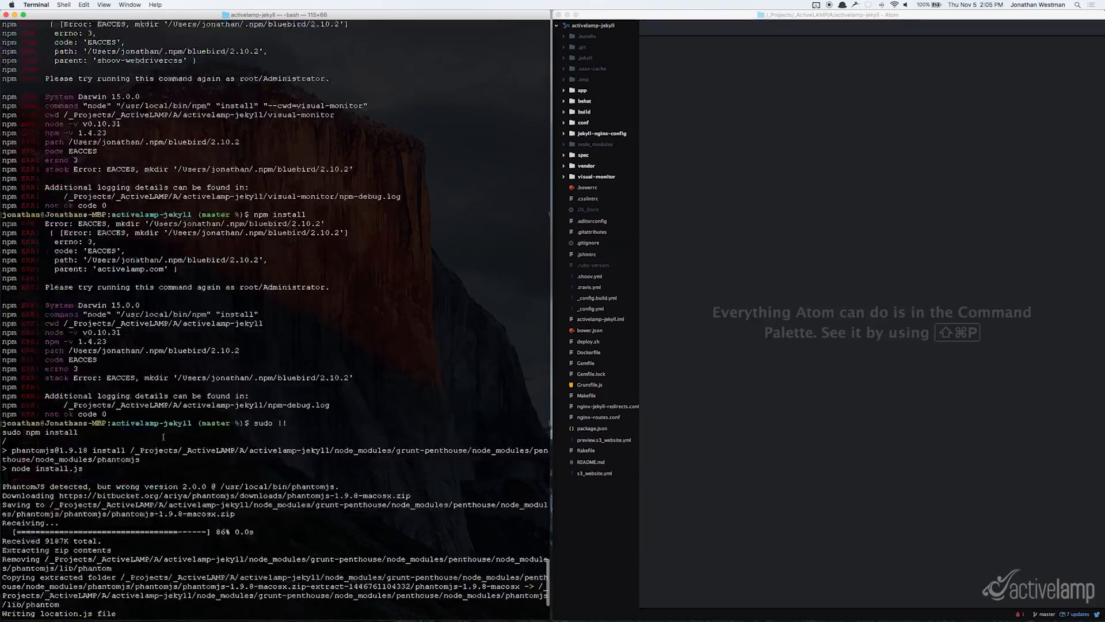
Let the sudo npm install finish, then select the visual-monitor folder in Atom's project tree.
scroll("down", 3)
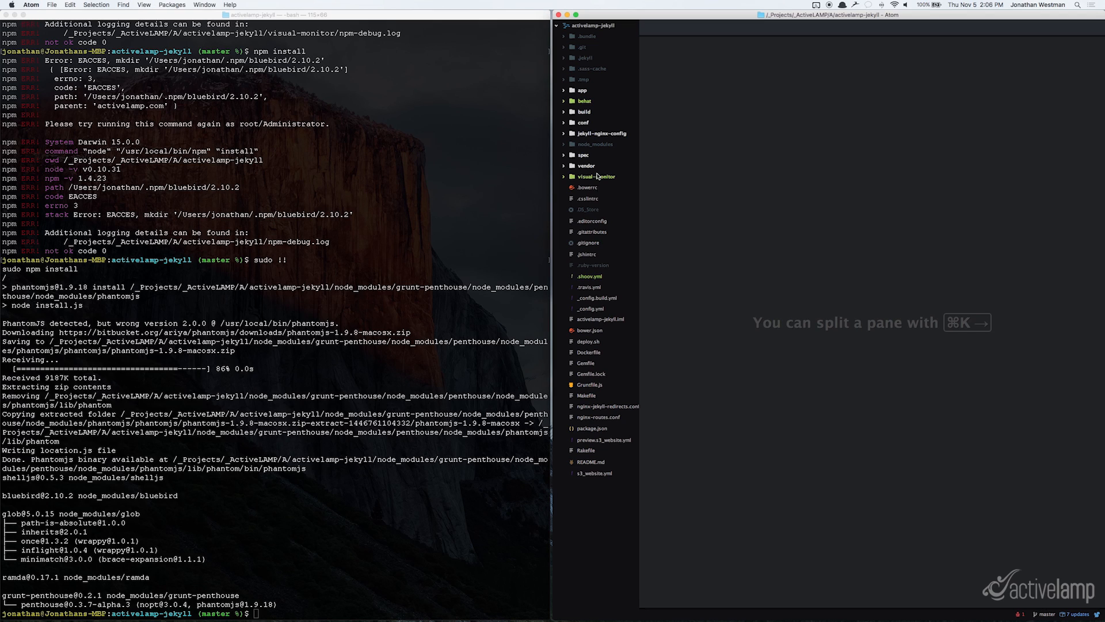
mouse_move(598, 176)
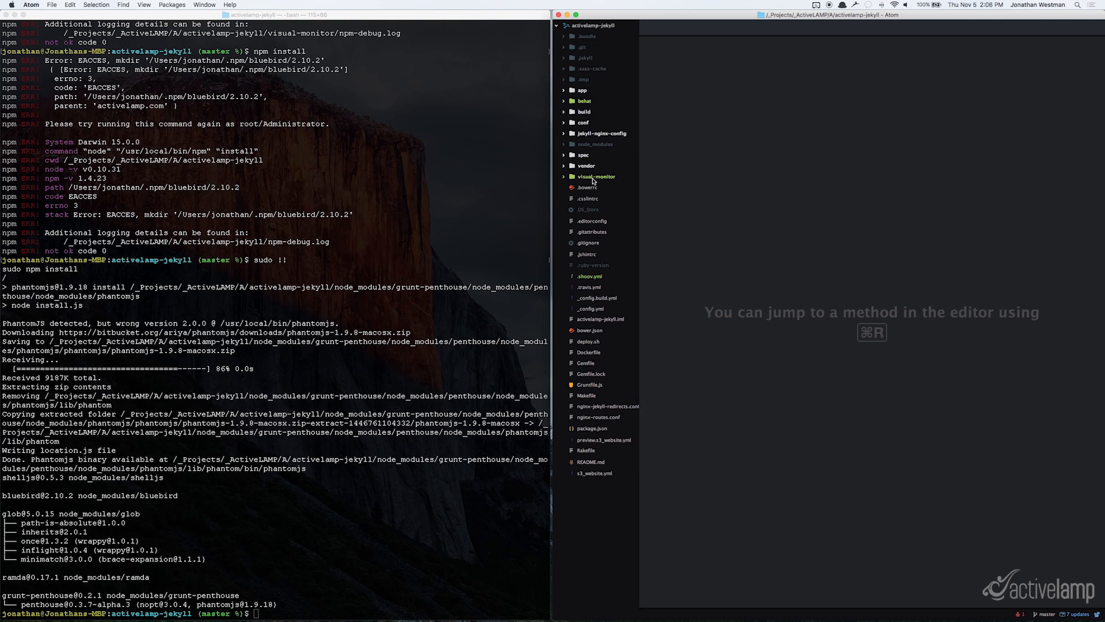
mouse_move(581, 273)
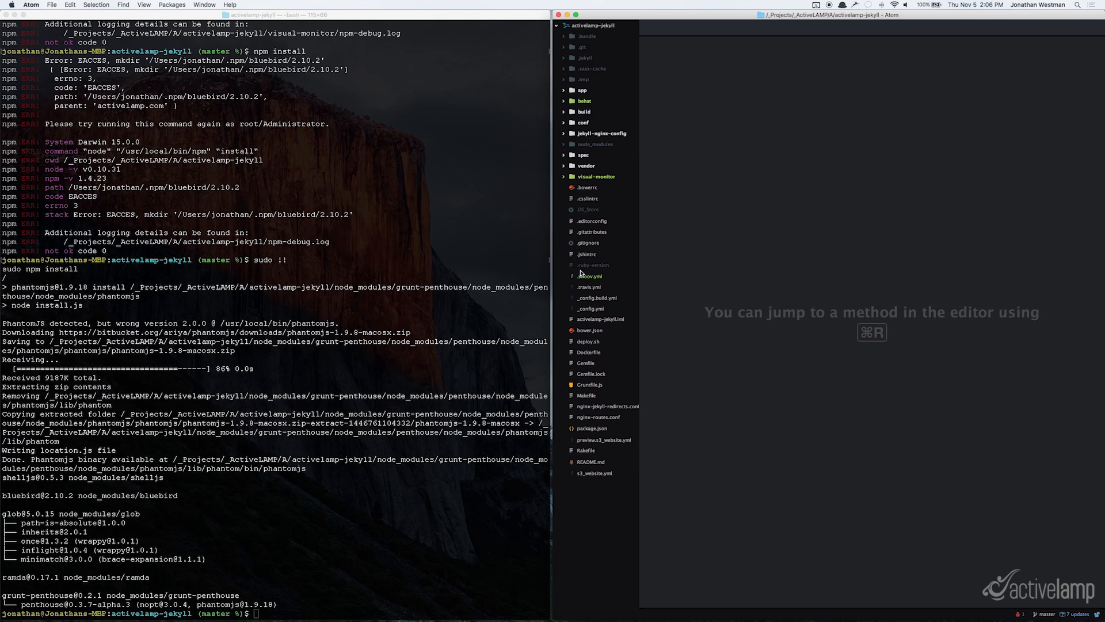
mouse_move(607, 98)
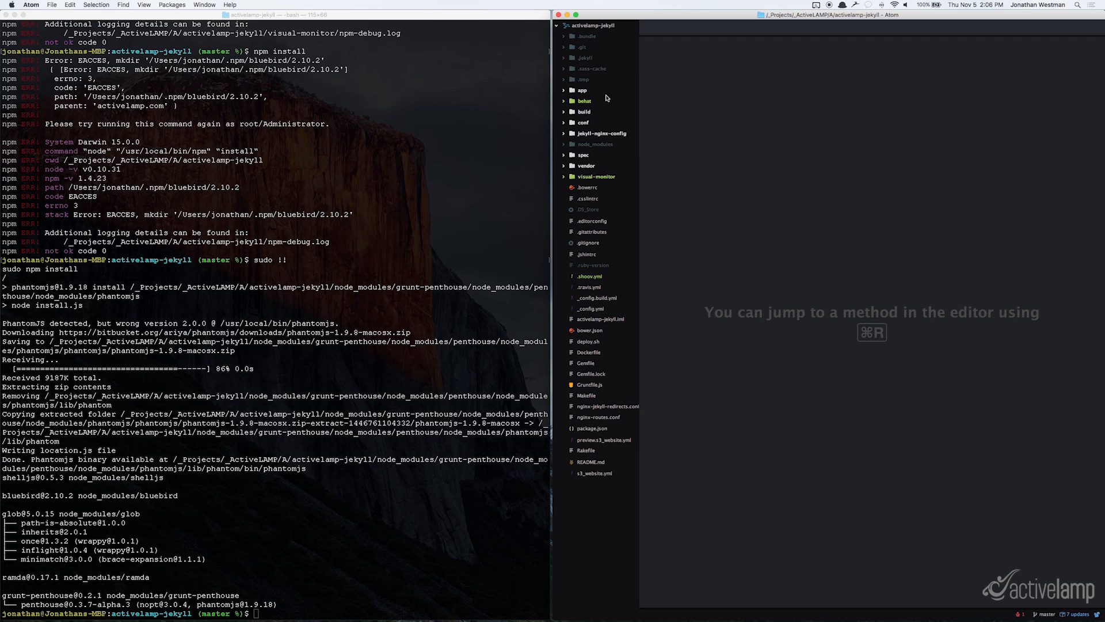
mouse_move(586, 181)
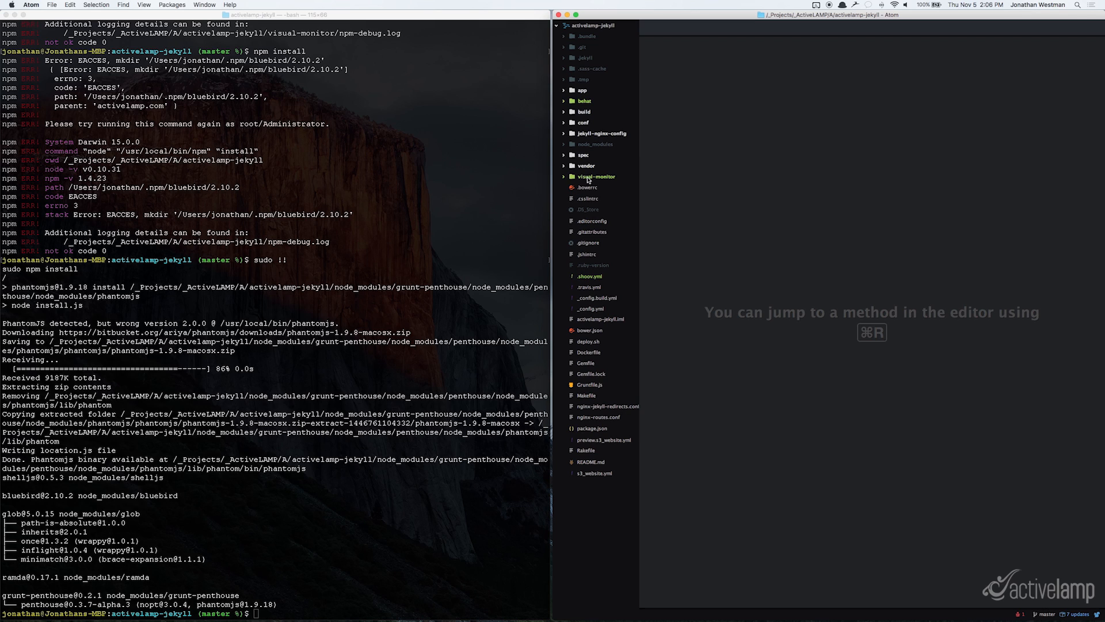
left_click(595, 176)
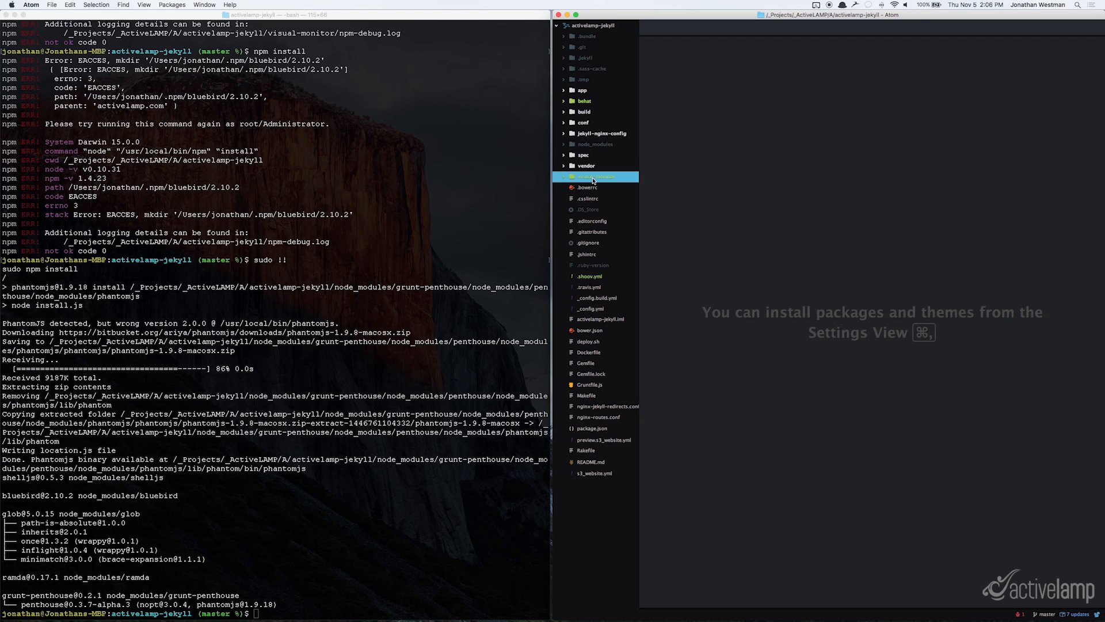
Expand the visual-monitor folder to reveal node_modules, test, package.json and README.
left_click(594, 176)
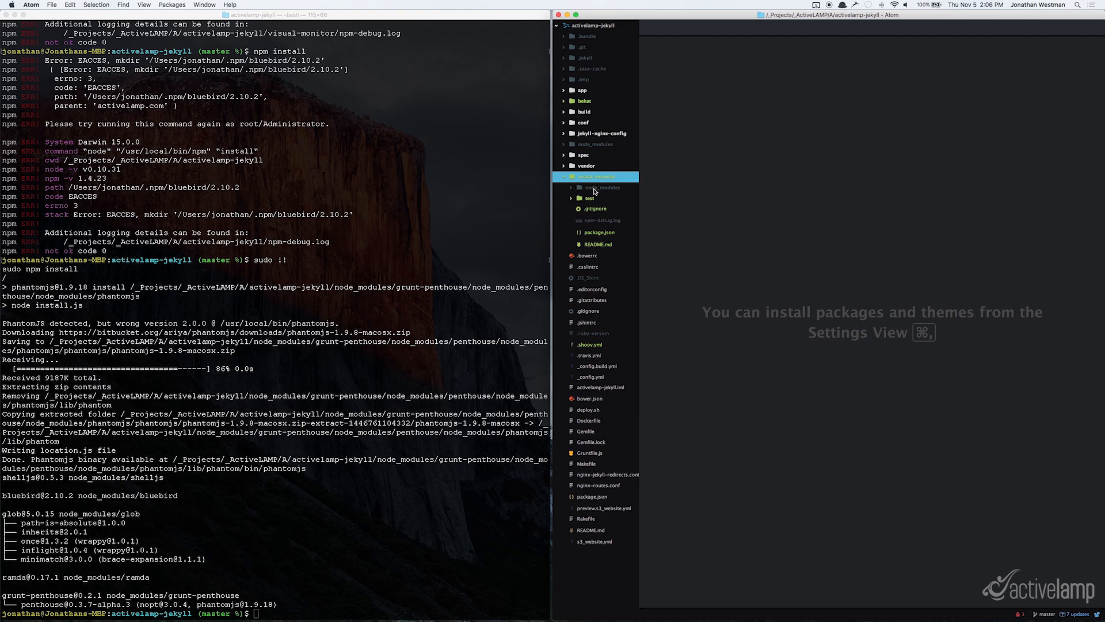
mouse_move(596, 193)
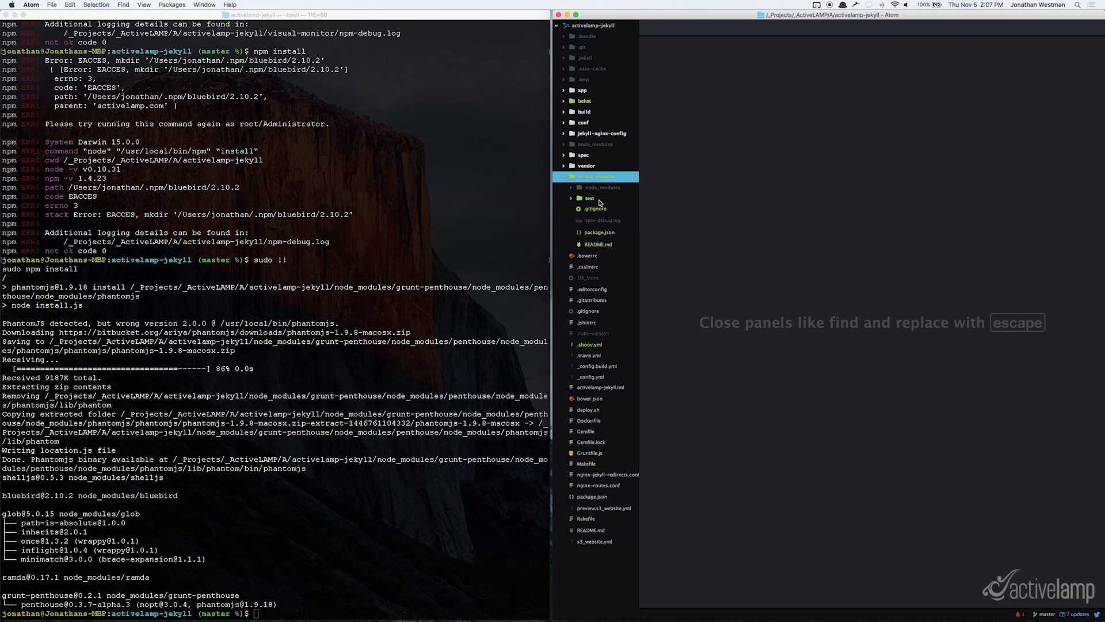
mouse_move(604, 236)
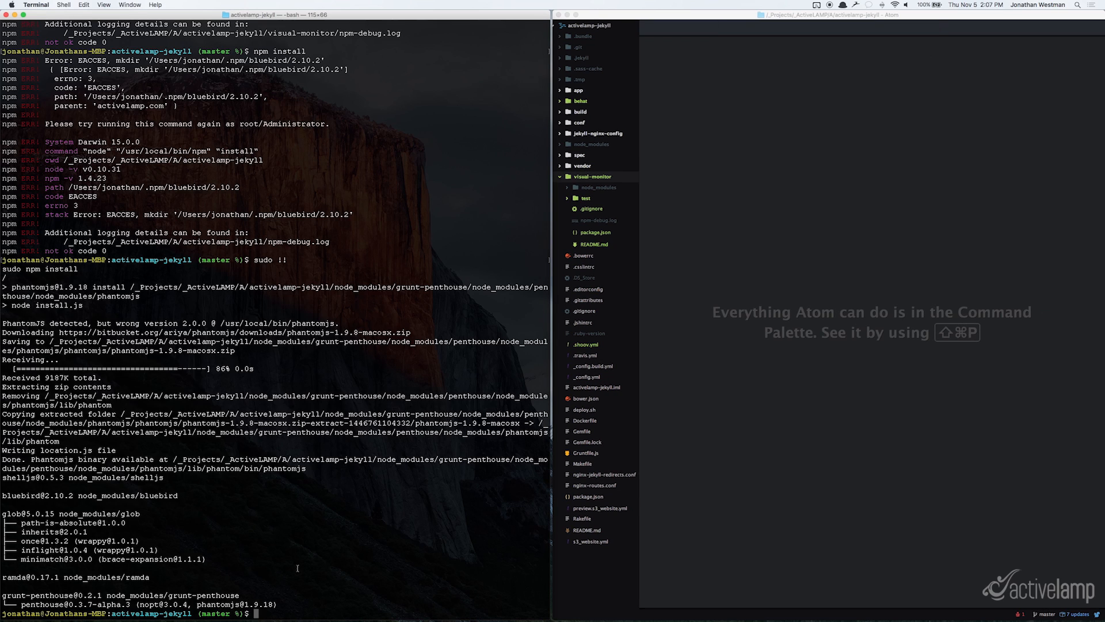
Move into visual-monitor and run sudo npm install to fetch shoov-webdrivercss.
type("cd visual-monitor/")
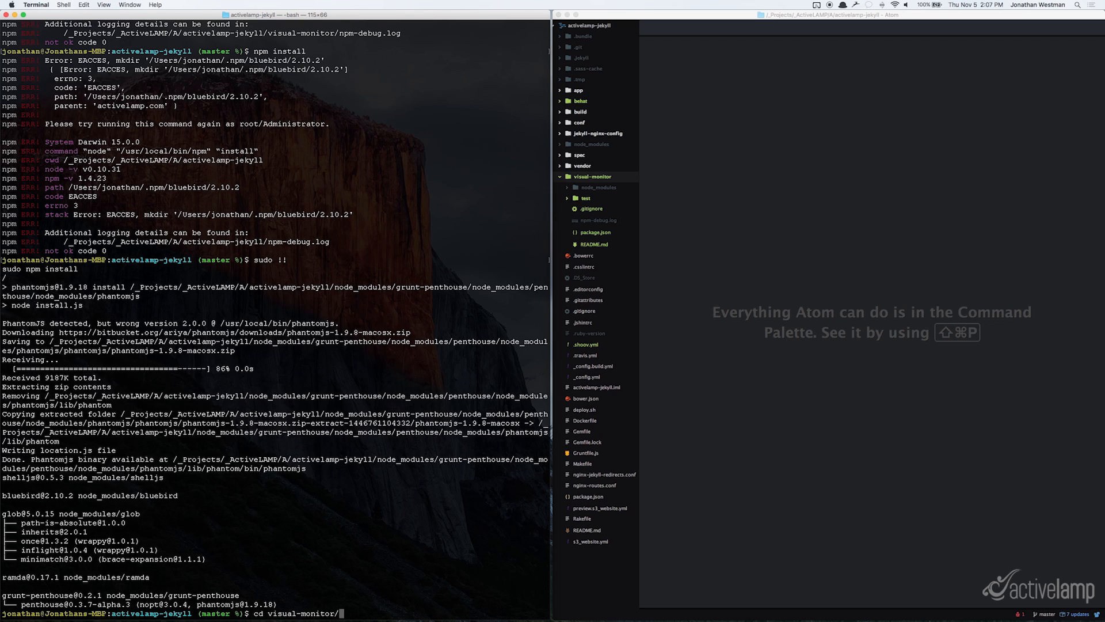
key("Return")
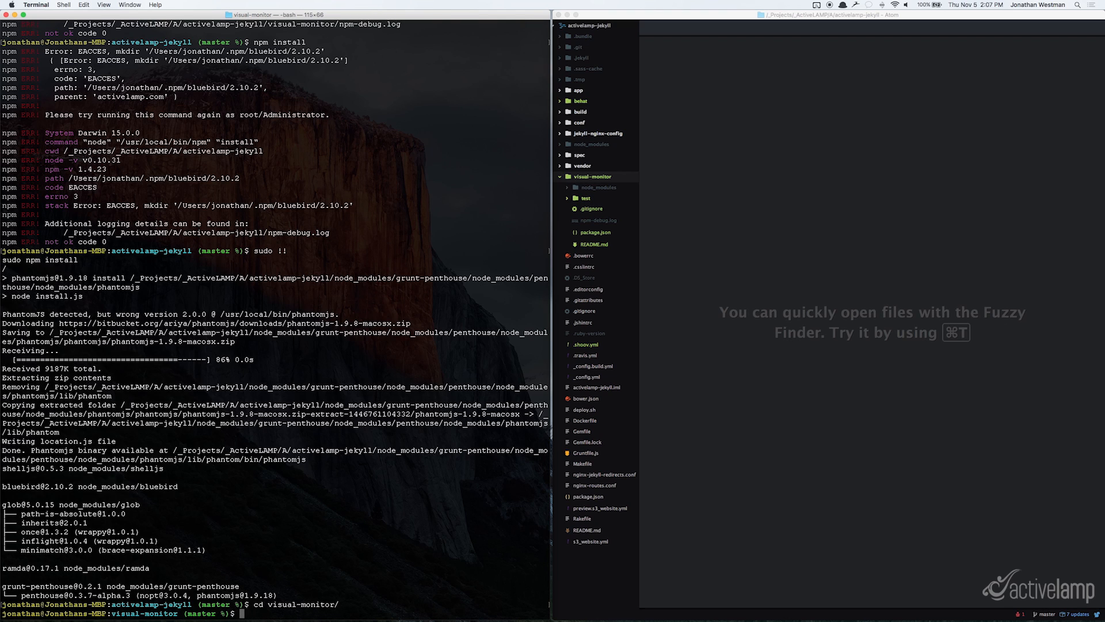
type("sudo npm install")
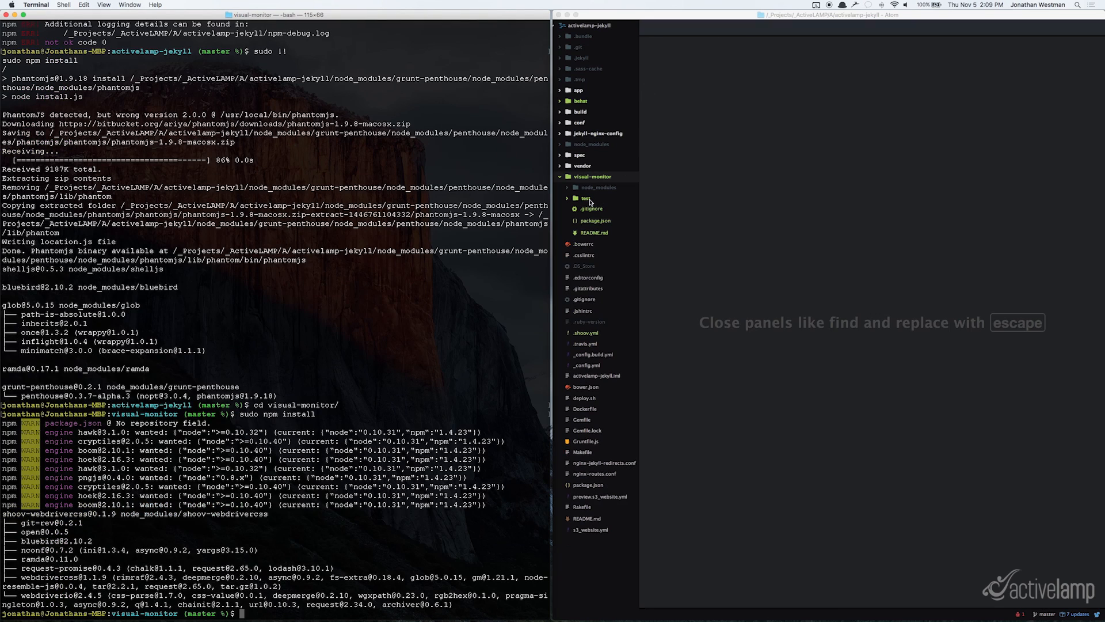
left_click(588, 203)
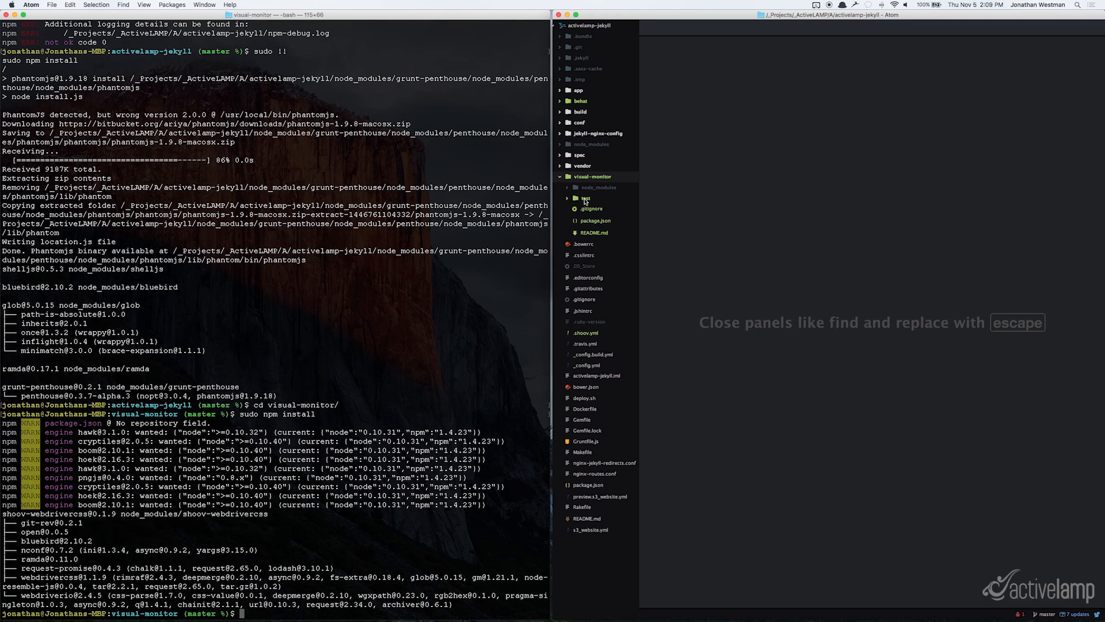
left_click(585, 198)
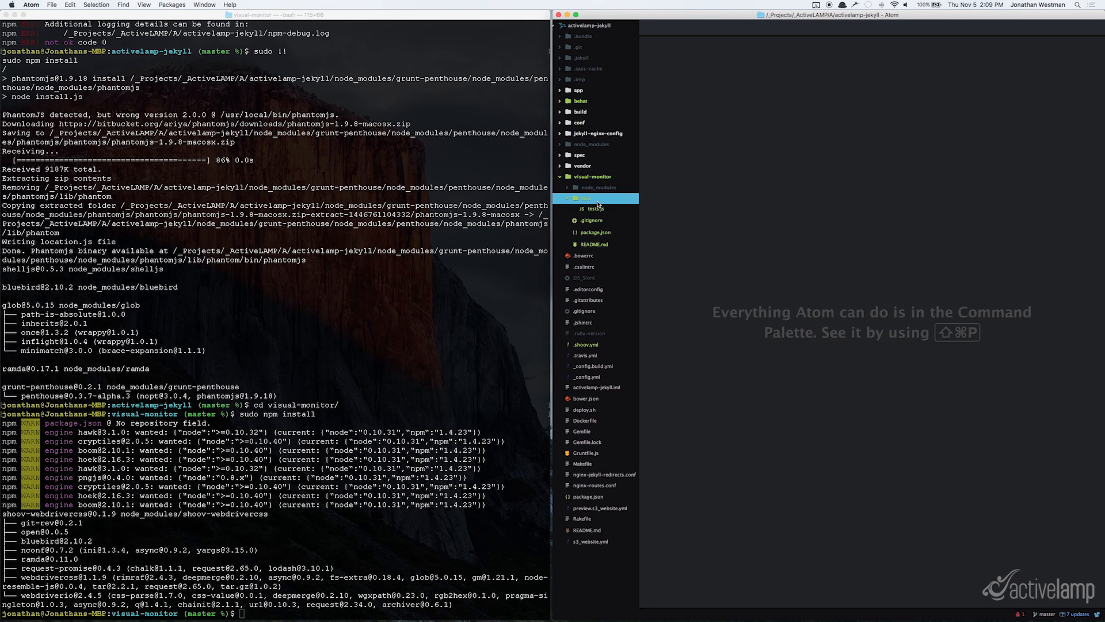
left_click(594, 208)
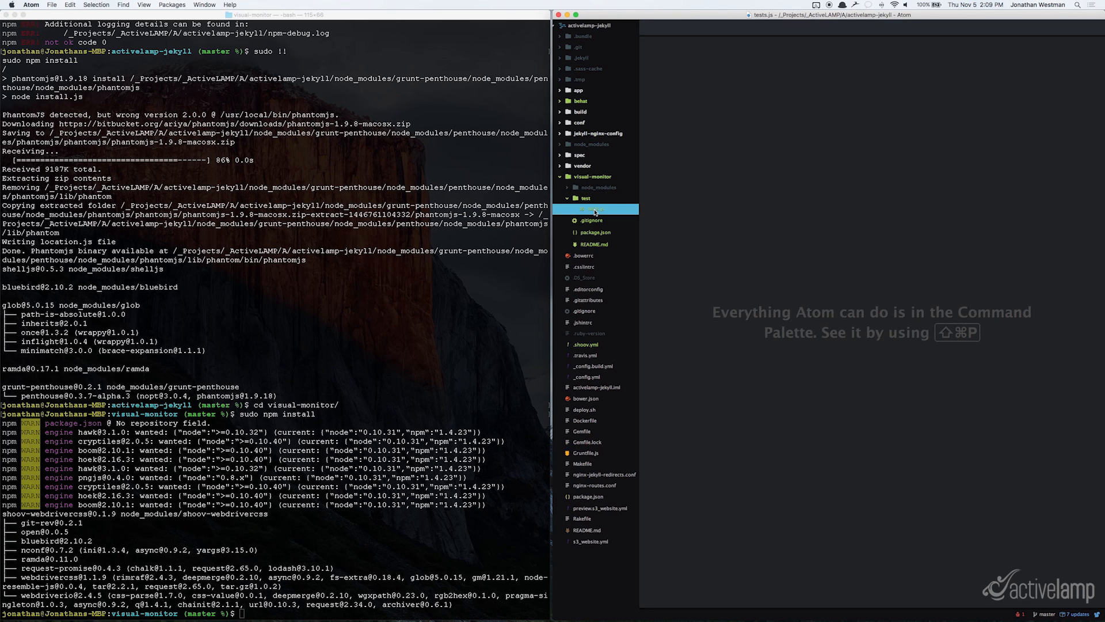
left_click(591, 209)
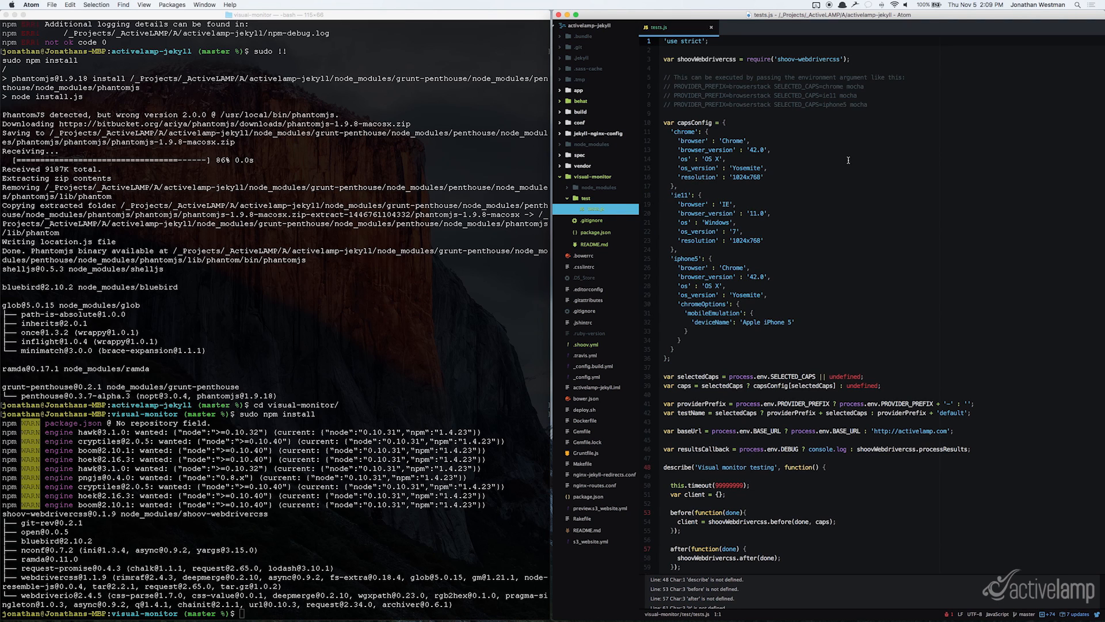
mouse_move(934, 180)
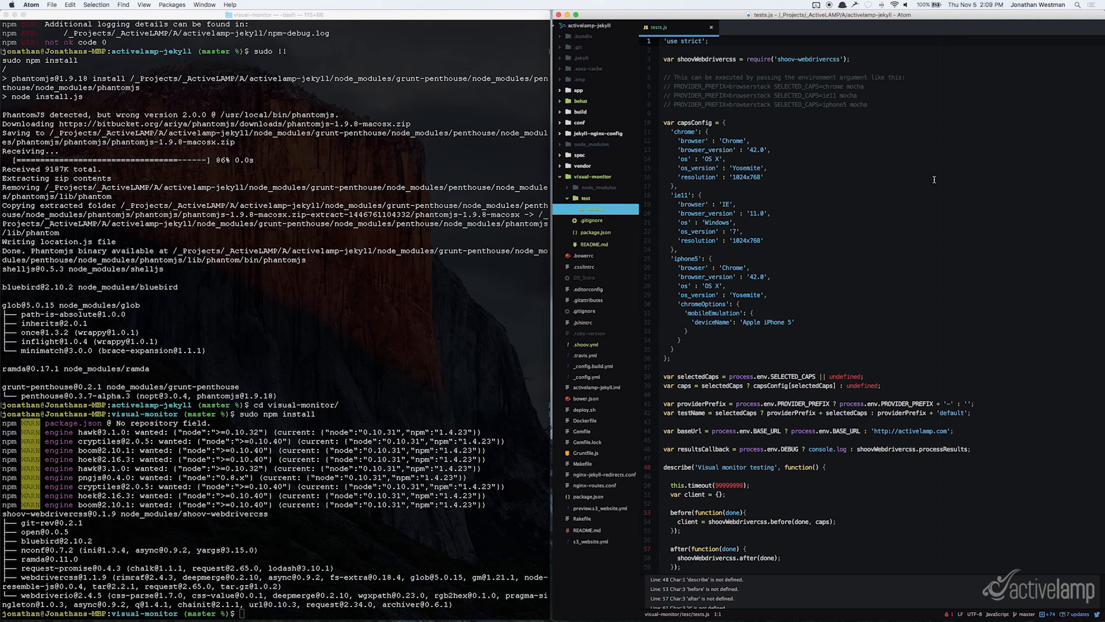
mouse_move(720, 59)
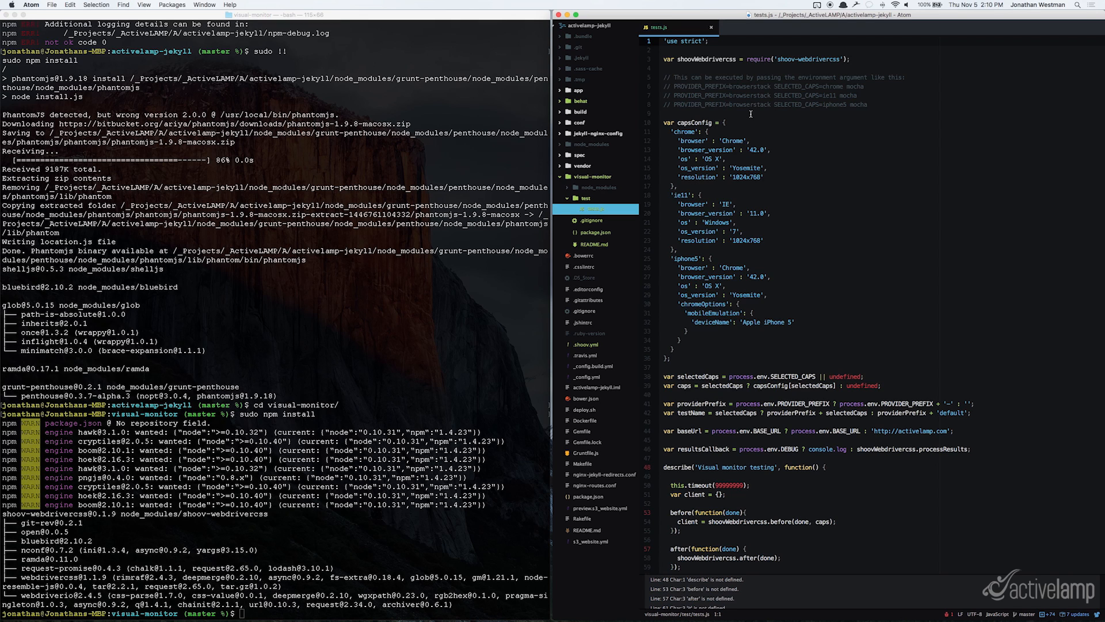
scroll("down", 3)
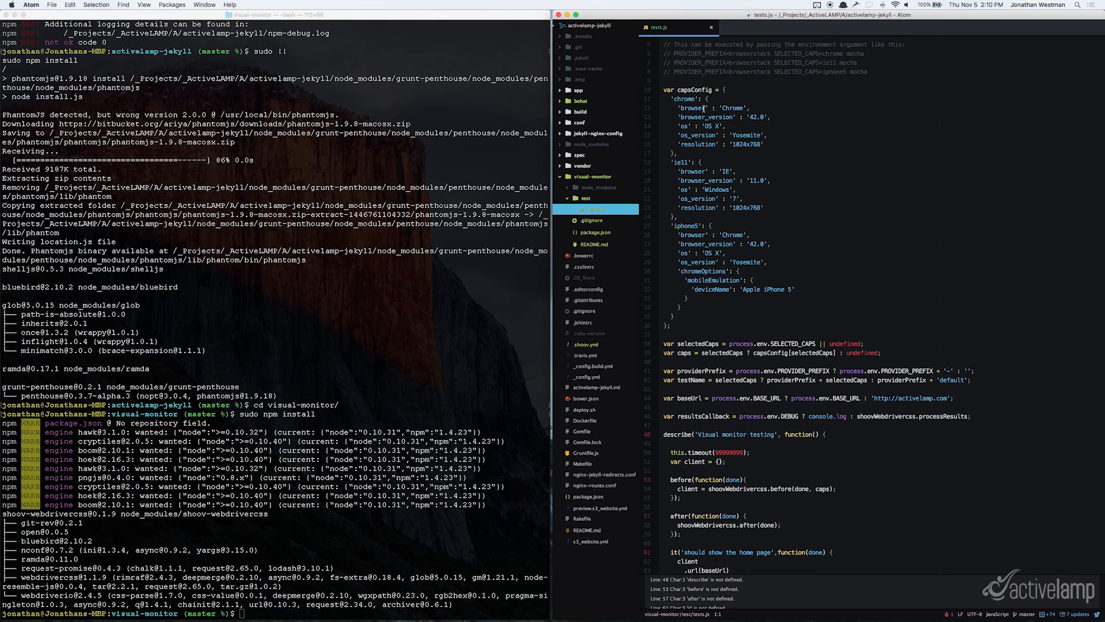
scroll("down", 3)
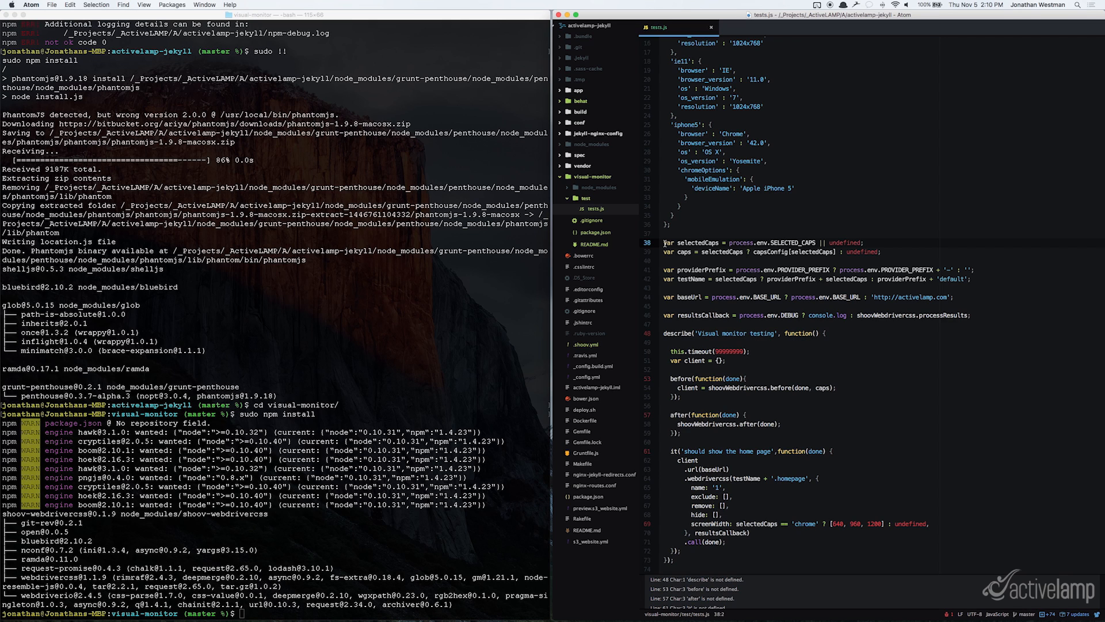
mouse_move(949, 324)
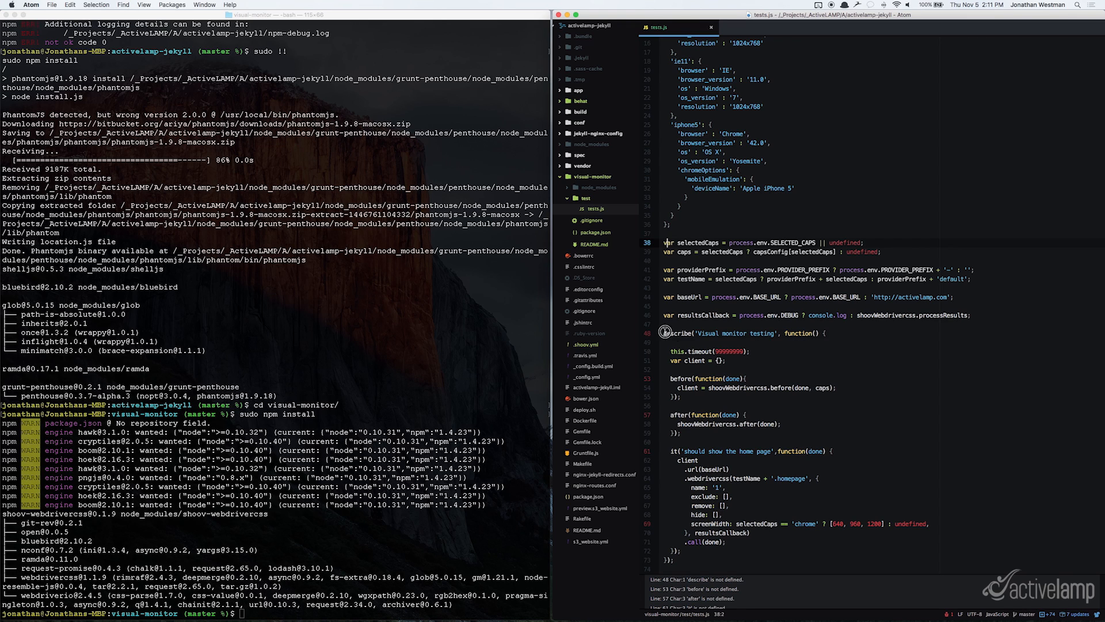
double_click(674, 333)
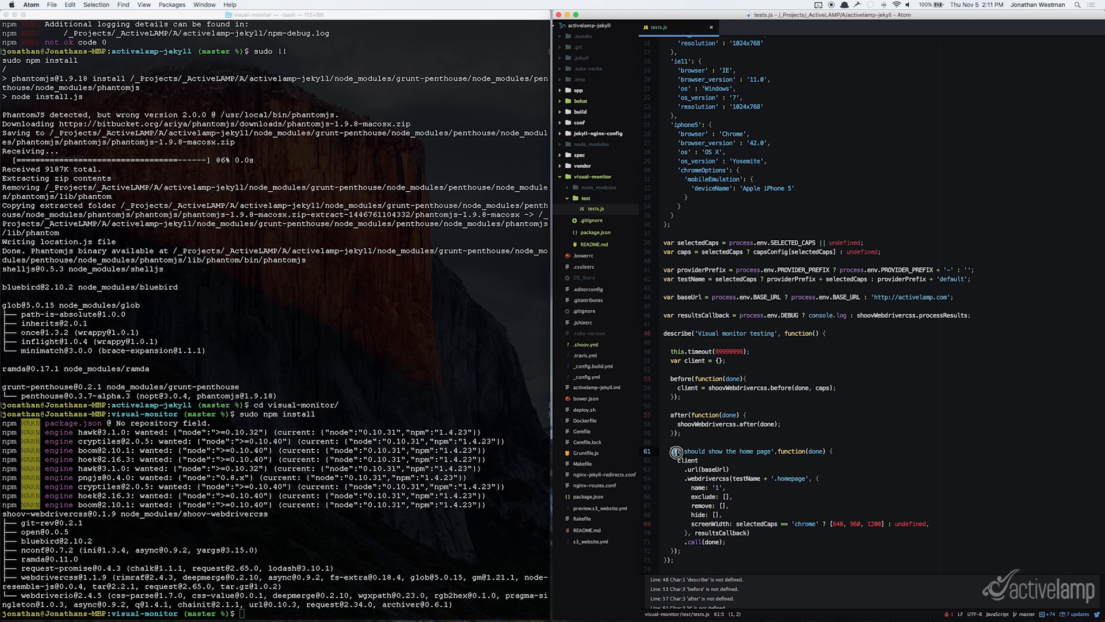
scroll("up", 3)
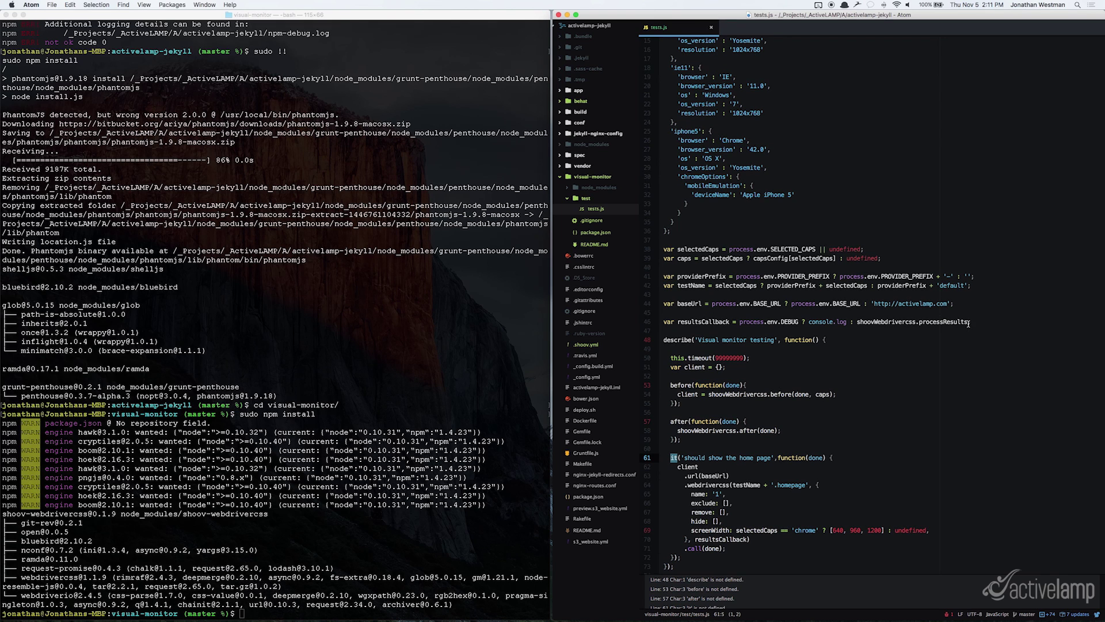
Scroll tests.js to review the remaining require and 'Visual monitor testing' suite.
scroll("up", 3)
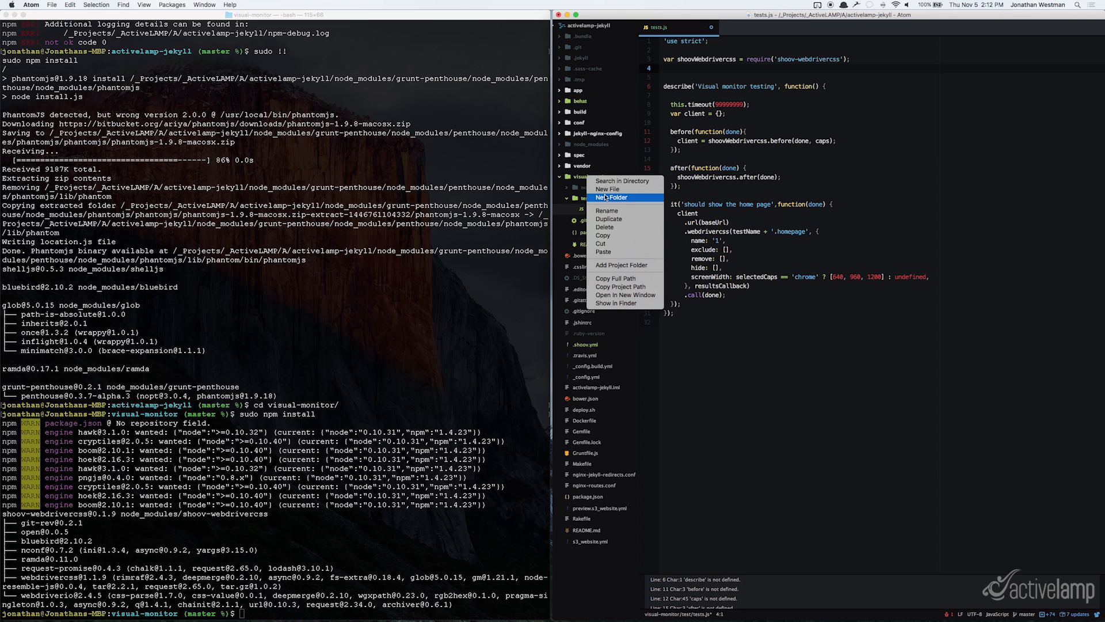
Create visual-monitor/configuration.js from the tree view's New File prompt.
left_click(607, 187)
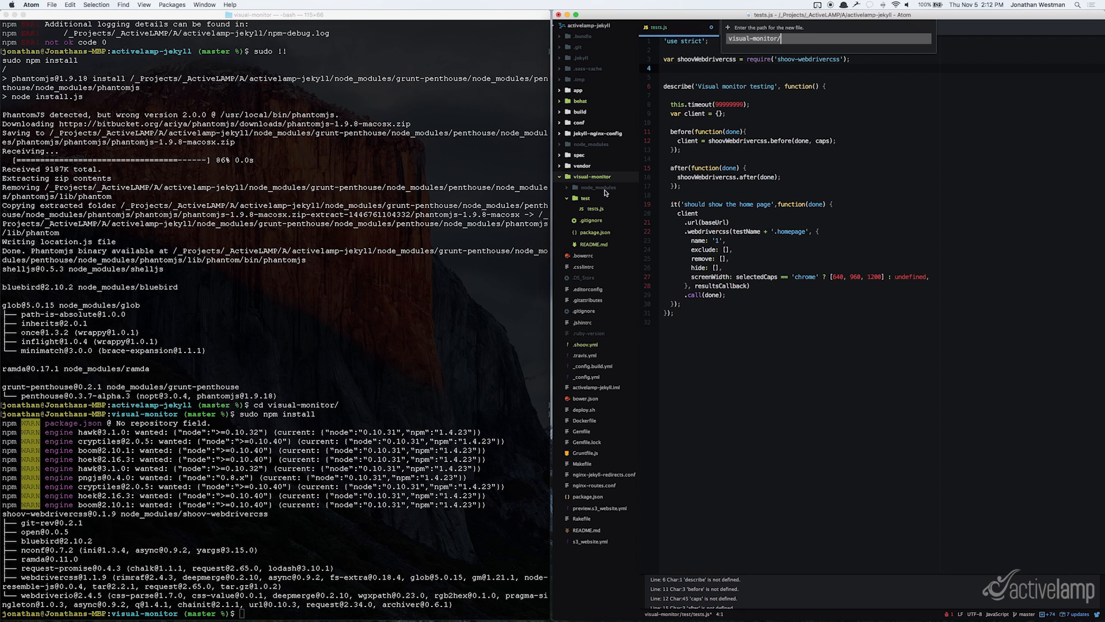
type("configuration.js")
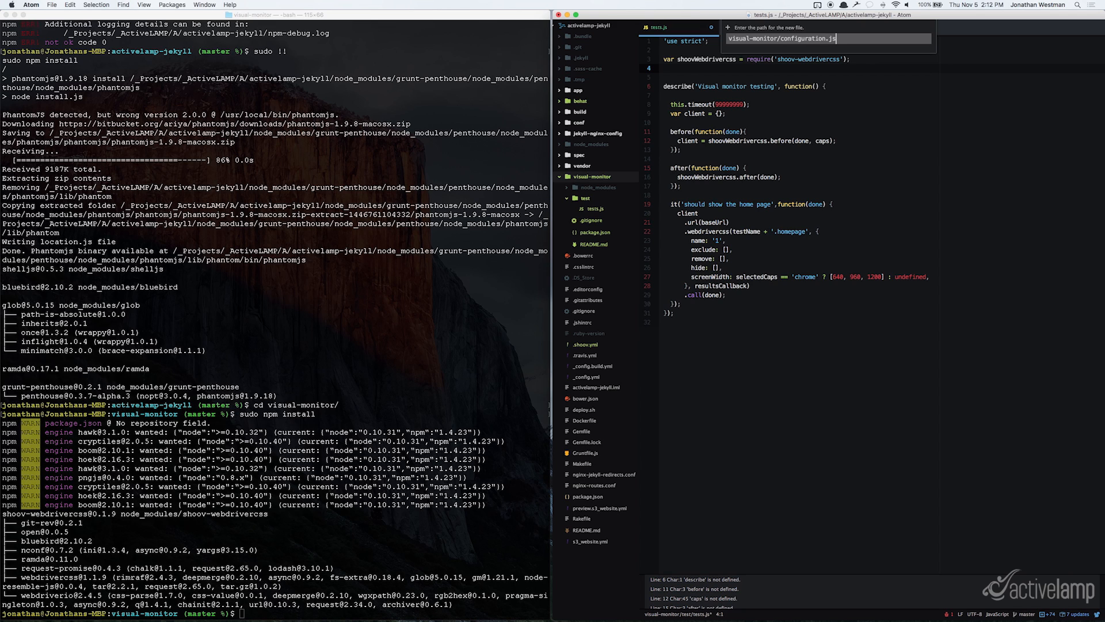
key("Return")
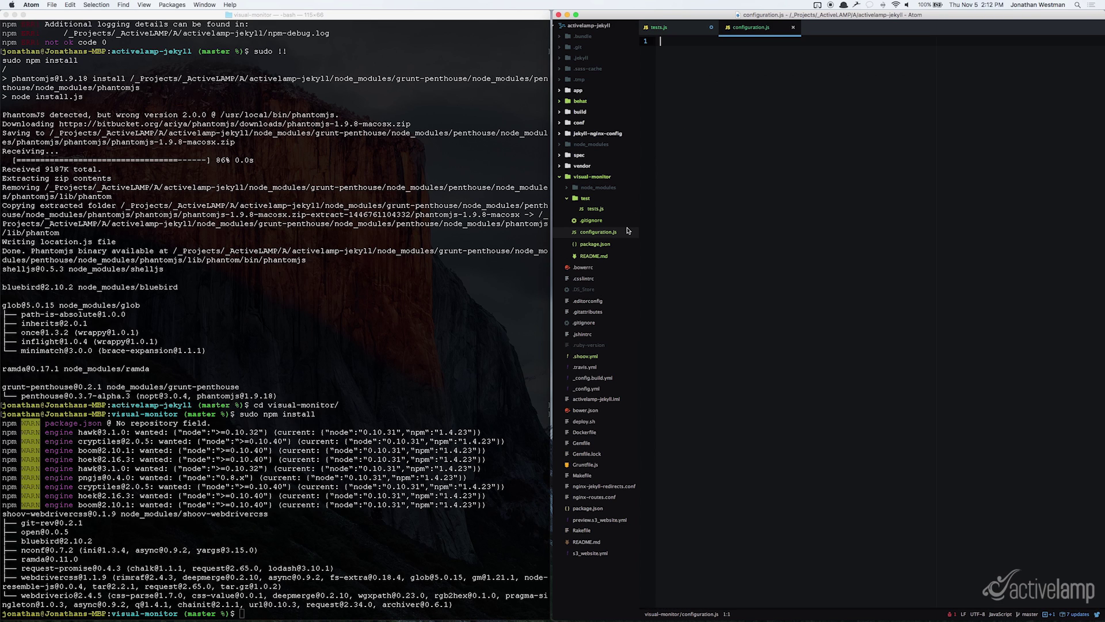
mouse_move(708, 106)
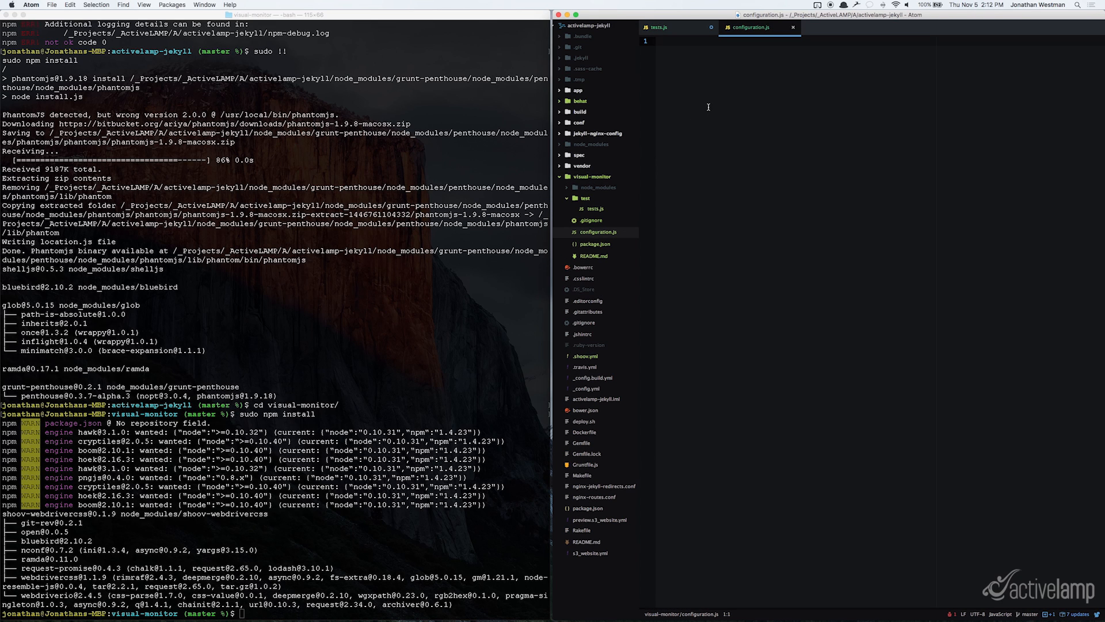
Paste the configs and add module.exports for caps, selectedCaps, testName, baseUrl and resultsCallback, then reopen tests.js.
left_click(658, 41)
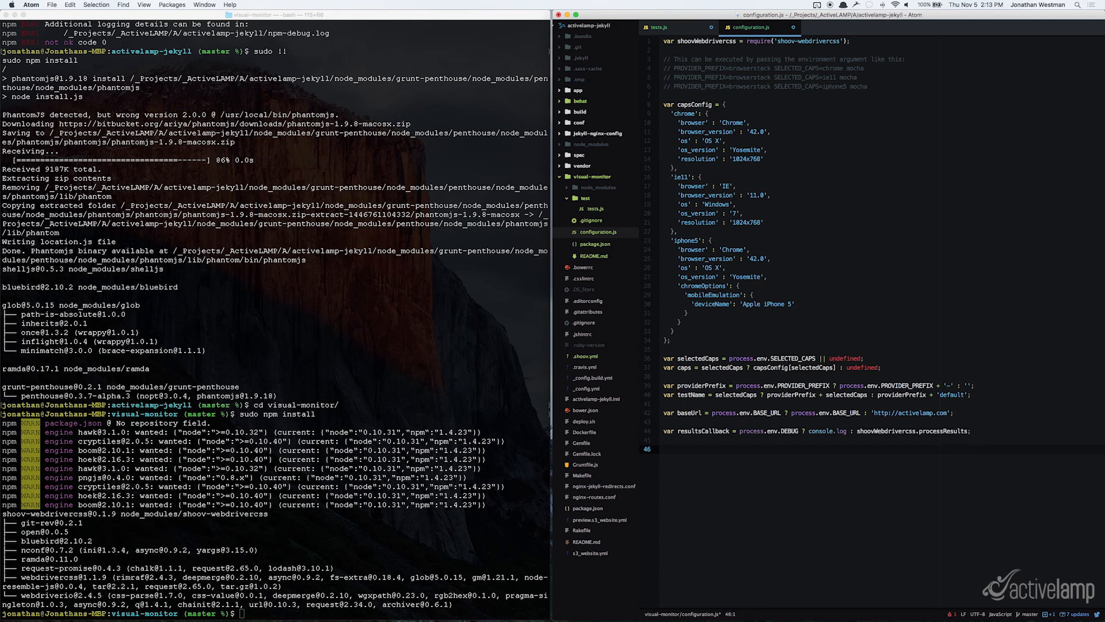
type("module.exp")
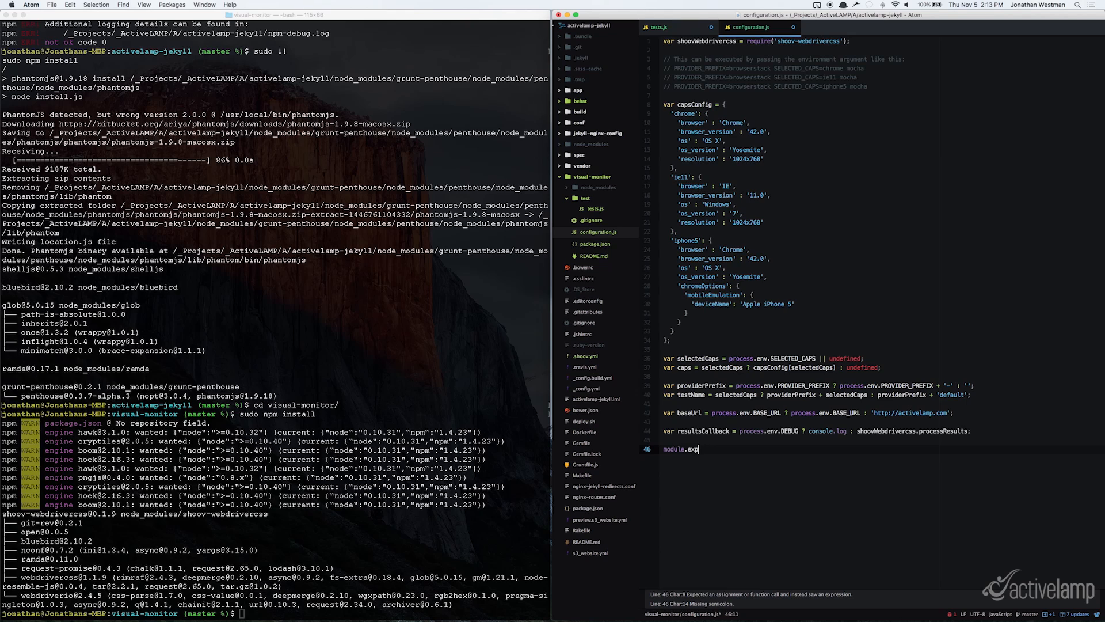
type("orts {")
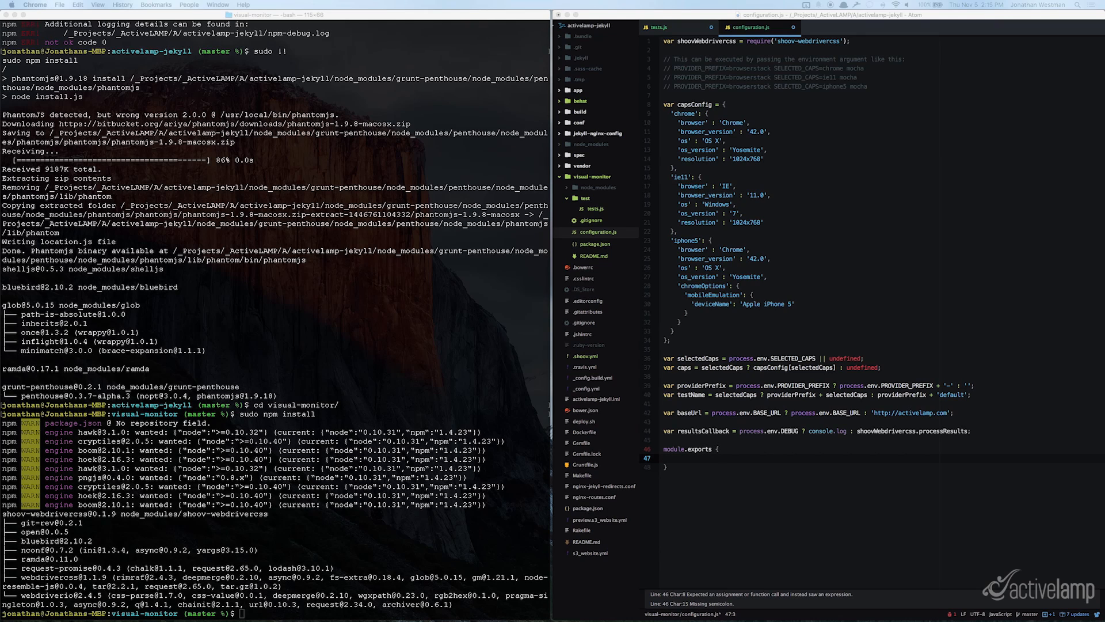
mouse_move(743, 538)
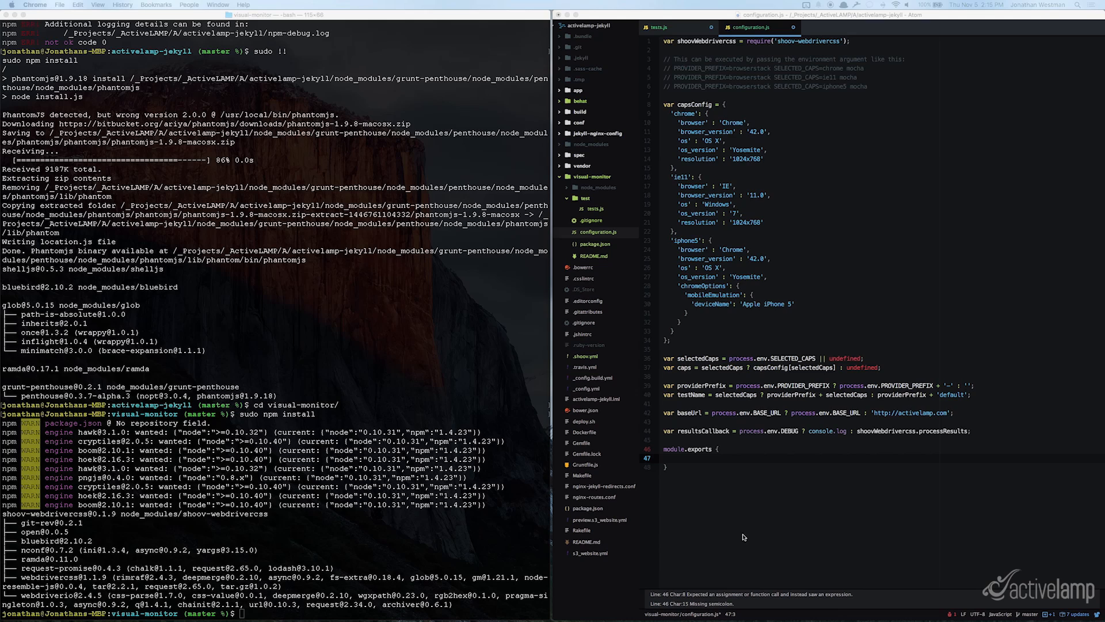
left_click(684, 459)
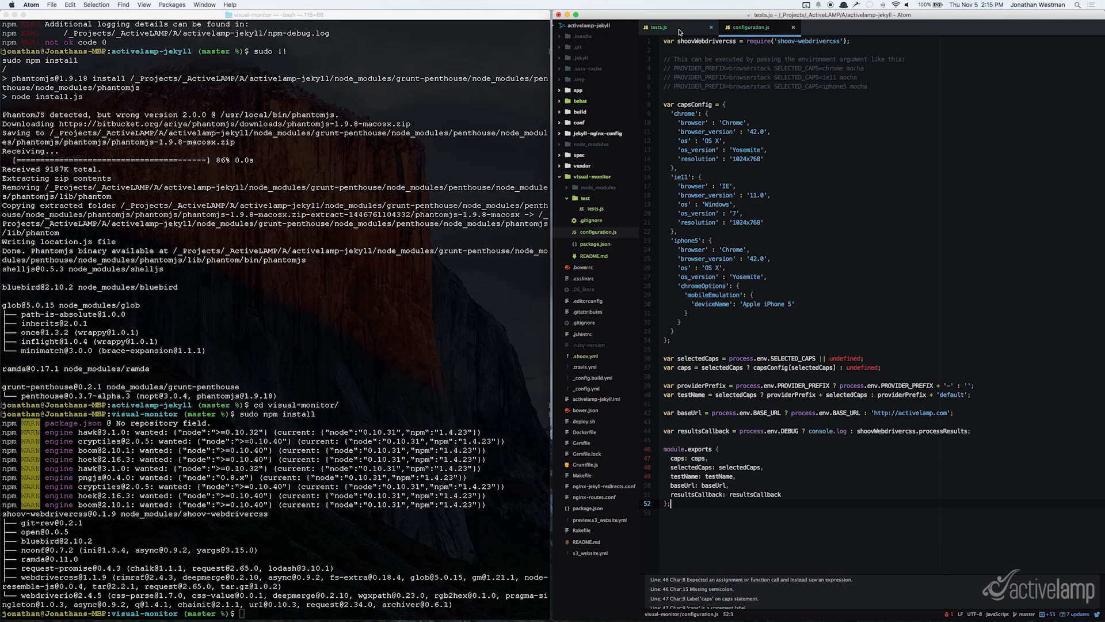
left_click(658, 26)
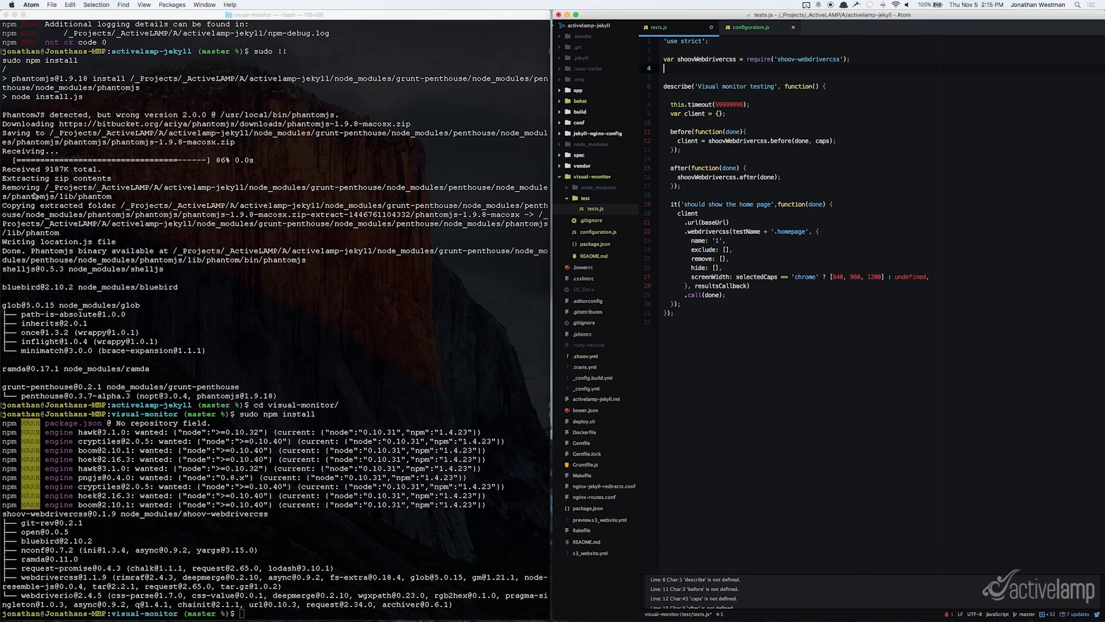